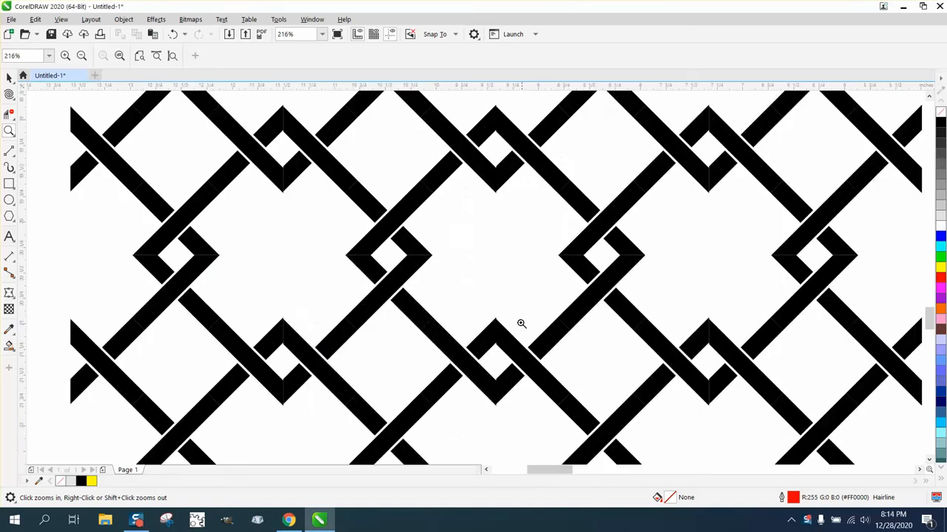
pyautogui.moveTo(545, 343)
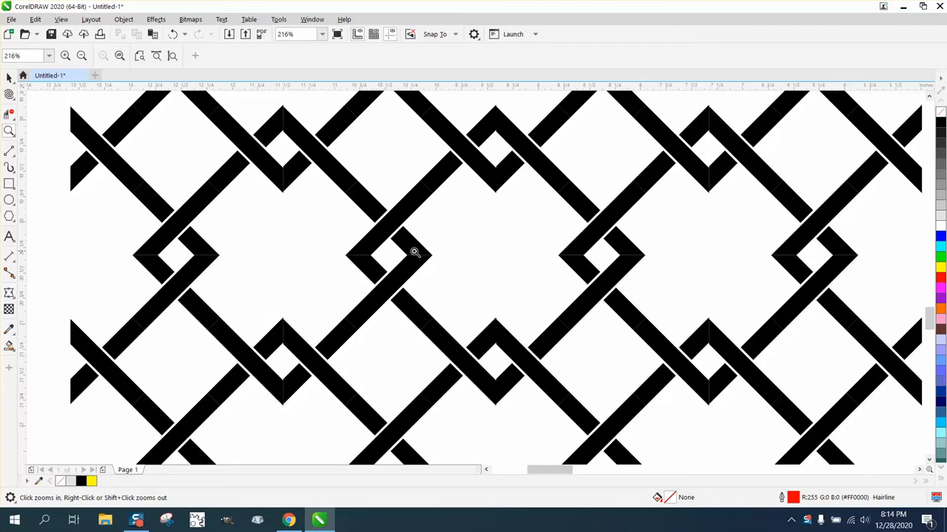
pyautogui.moveTo(367, 252)
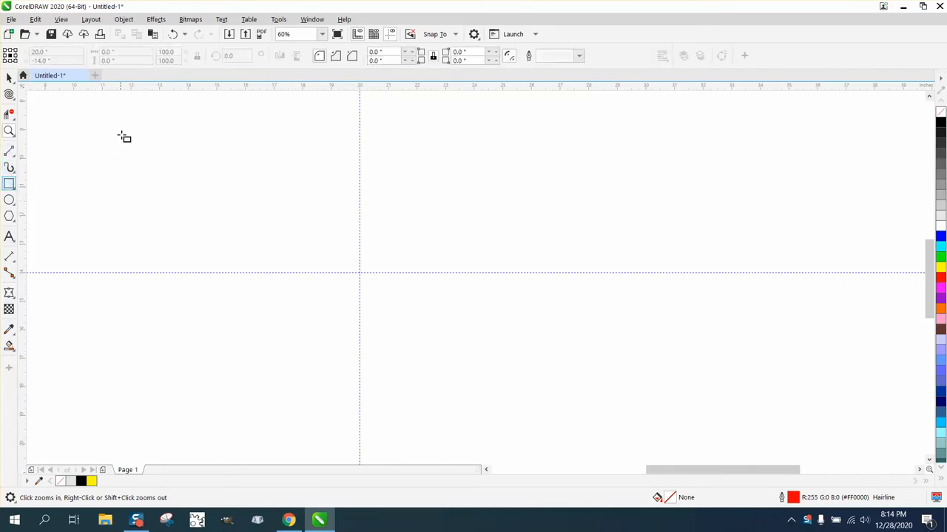
# Draw a narrow rectangle and size it to 1.25 by 6 inches, centred on the page
pyautogui.moveTo(174, 132); pyautogui.dragTo(185, 255)
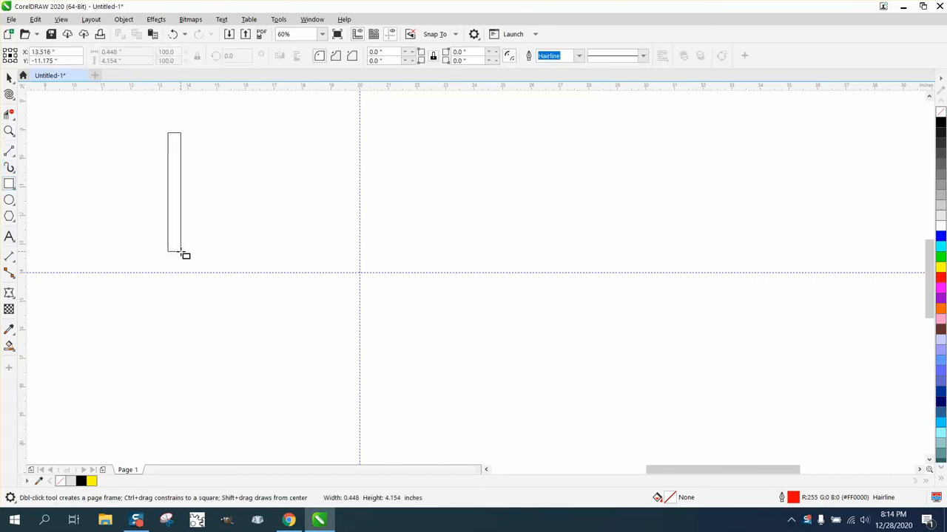
pyautogui.click(175, 193)
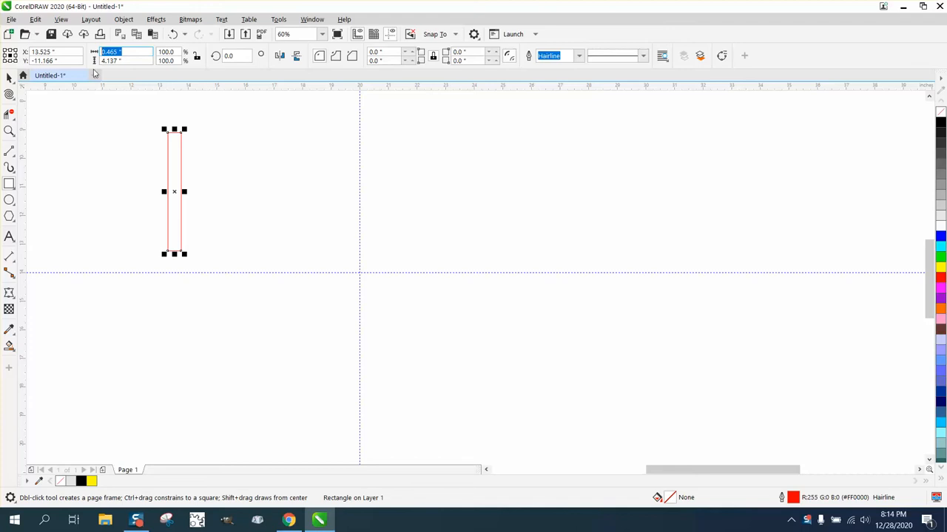
pyautogui.write('1.0 "')
pyautogui.click(128, 61)
pyautogui.write('6.0')
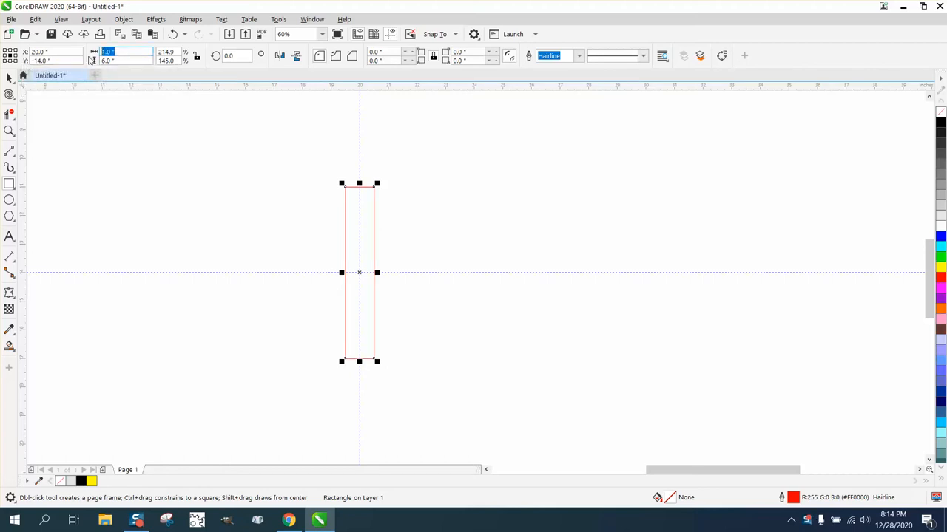
pyautogui.write('1.25')
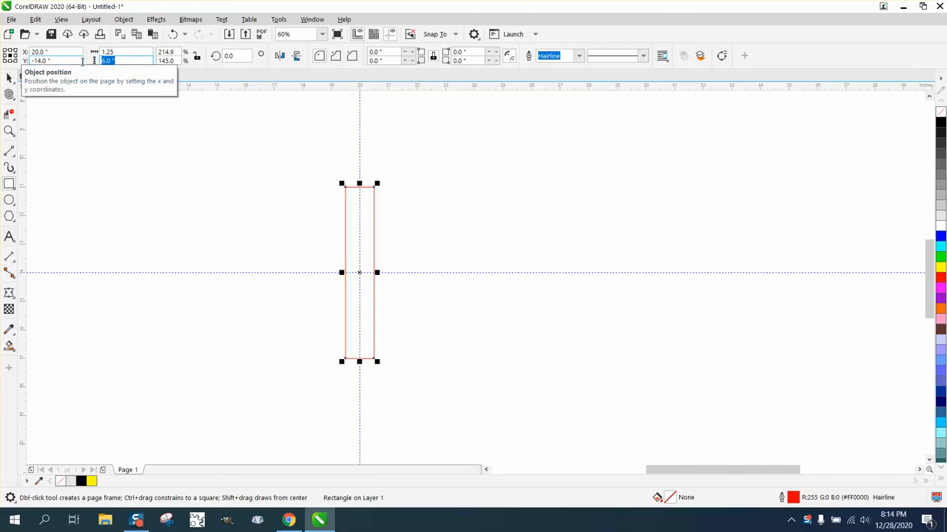
pyautogui.write('62"')
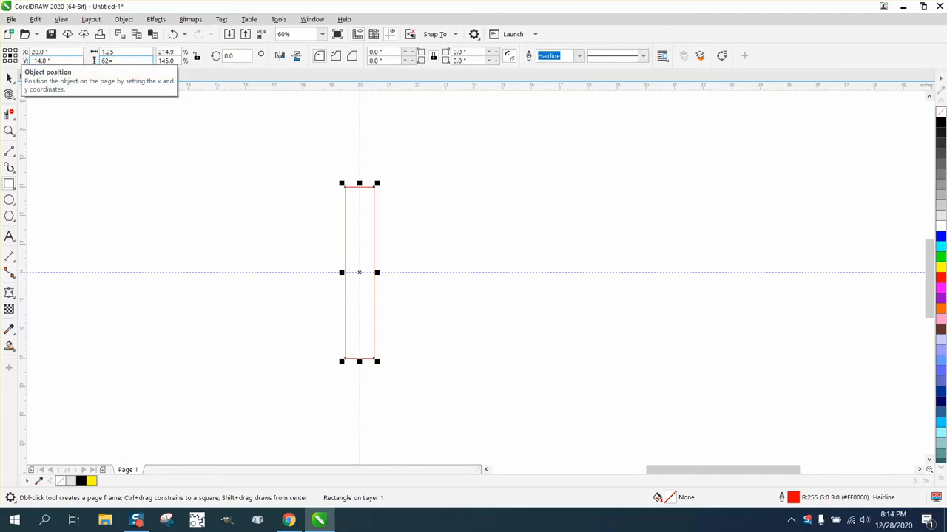
pyautogui.write('6')
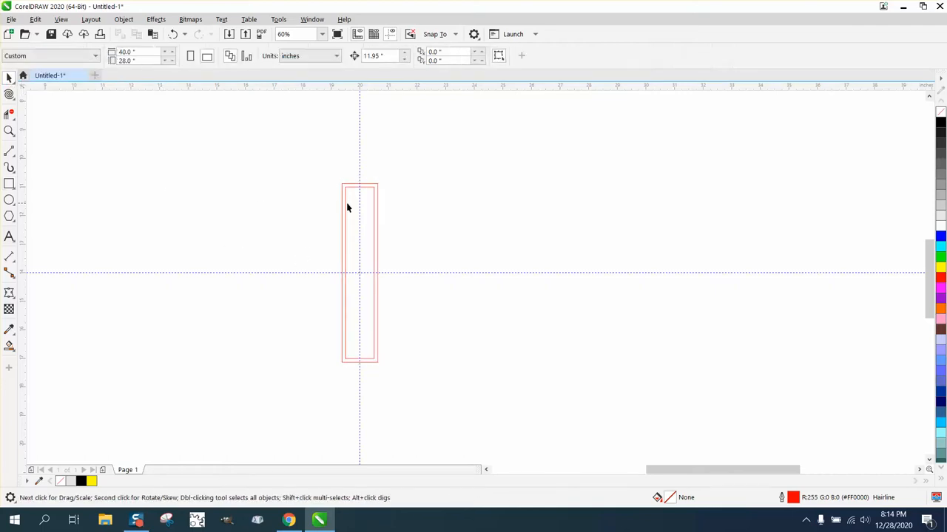
# Make a horizontal copy crossing the tall bar and select the spare rectangle on the right
pyautogui.click(358, 207)
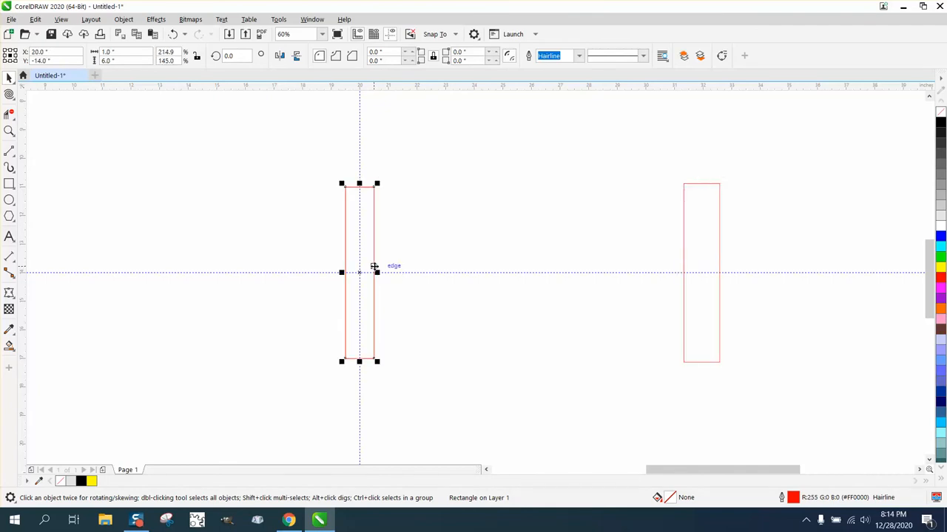
pyautogui.click(231, 56)
pyautogui.write('90')
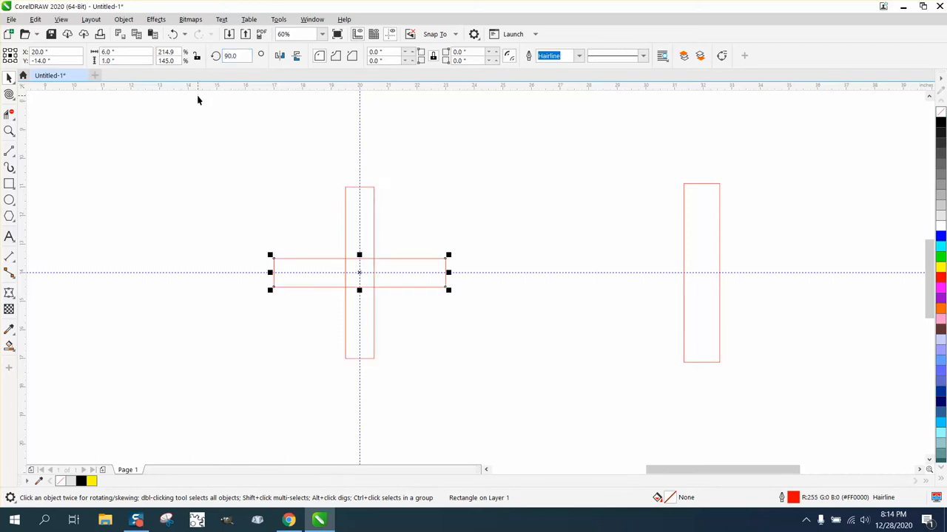
pyautogui.click(701, 273)
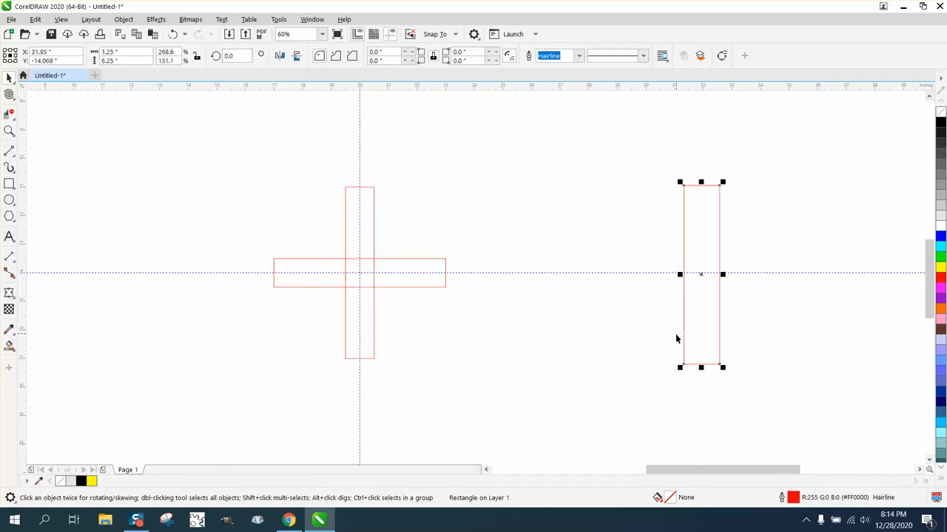
# Move the spare rectangle onto the vertical bar and begin filling the crossing shapes black
pyautogui.moveTo(701, 273); pyautogui.dragTo(358, 274)
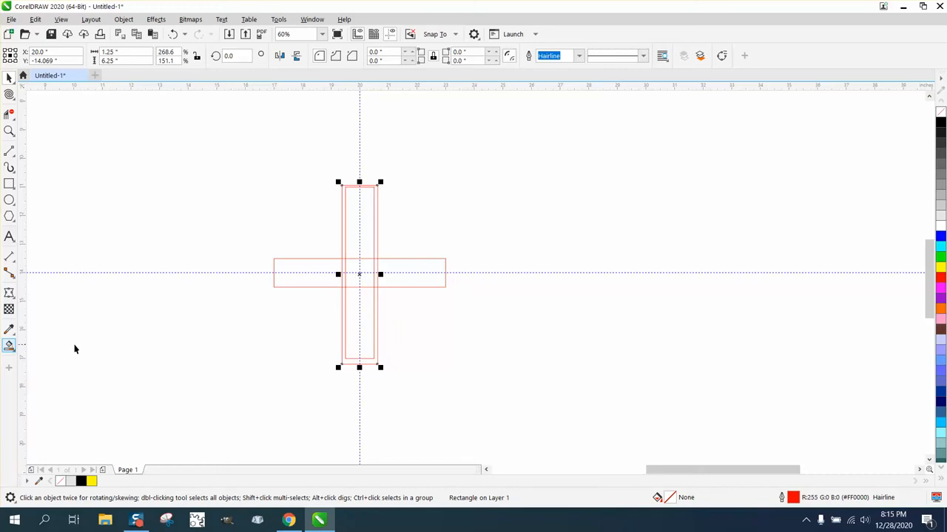
pyautogui.click(9, 130)
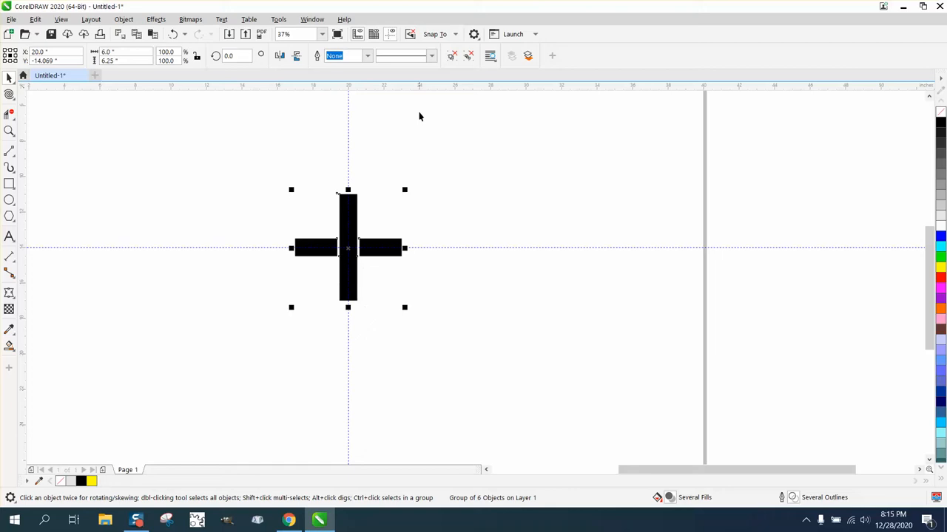
# Deselect the cross and set the nudge distance to 0.25 inch
pyautogui.click(435, 34)
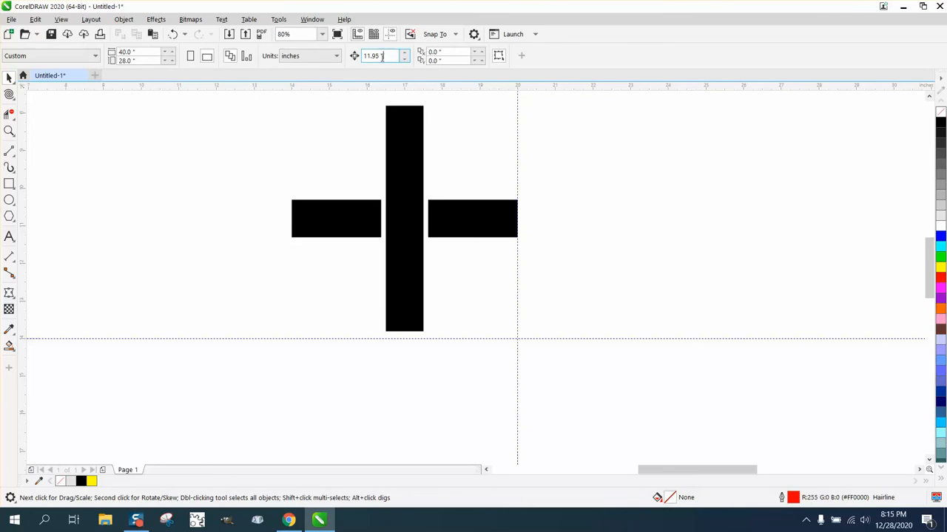
pyautogui.write('.25')
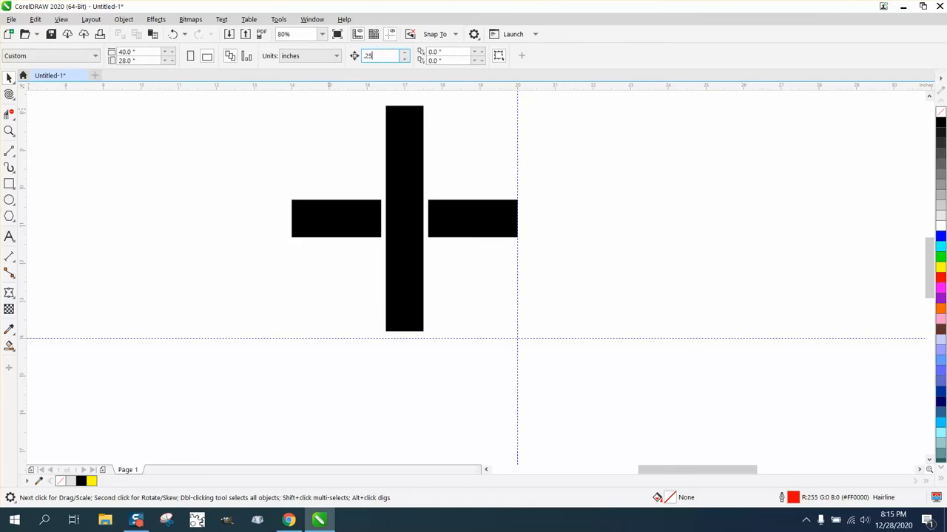
pyautogui.click(404, 219)
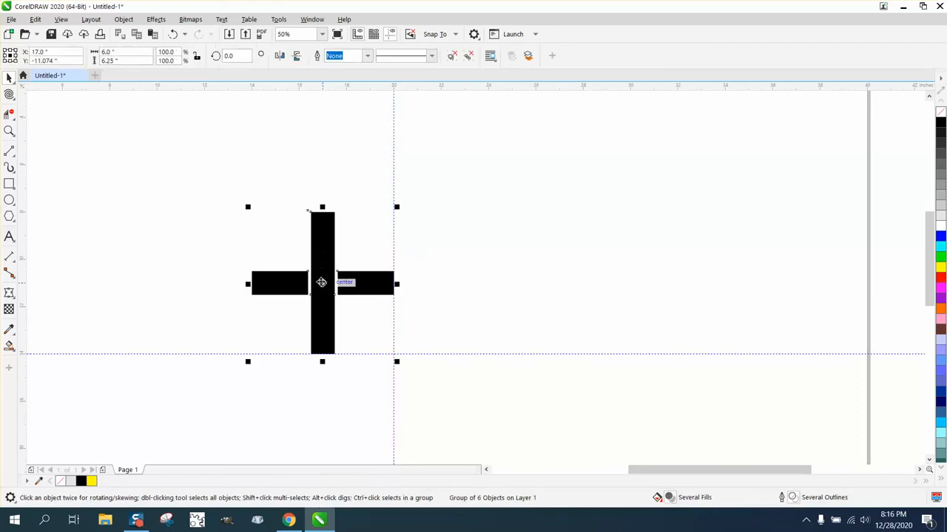
# Select the four black bars, group them with Ctrl+G and rotate the group 45 degrees
pyautogui.click(323, 284)
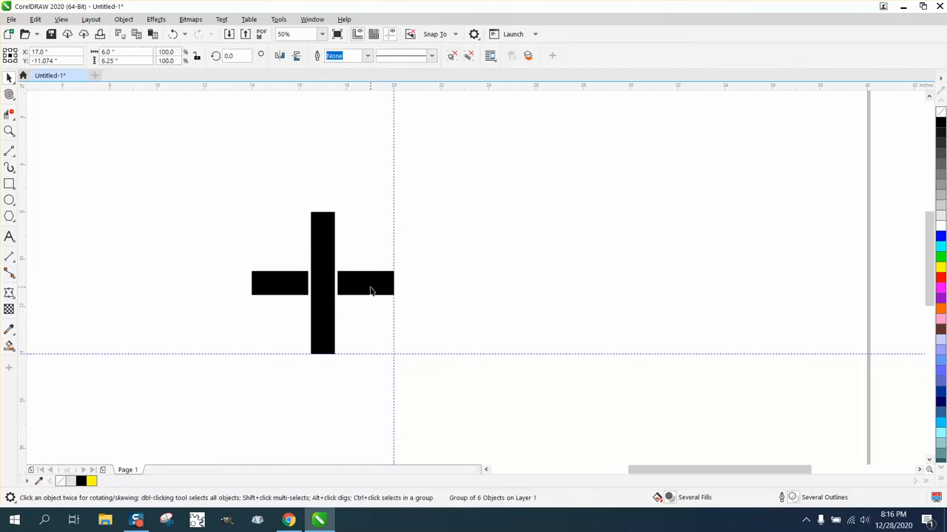
pyautogui.click(370, 289)
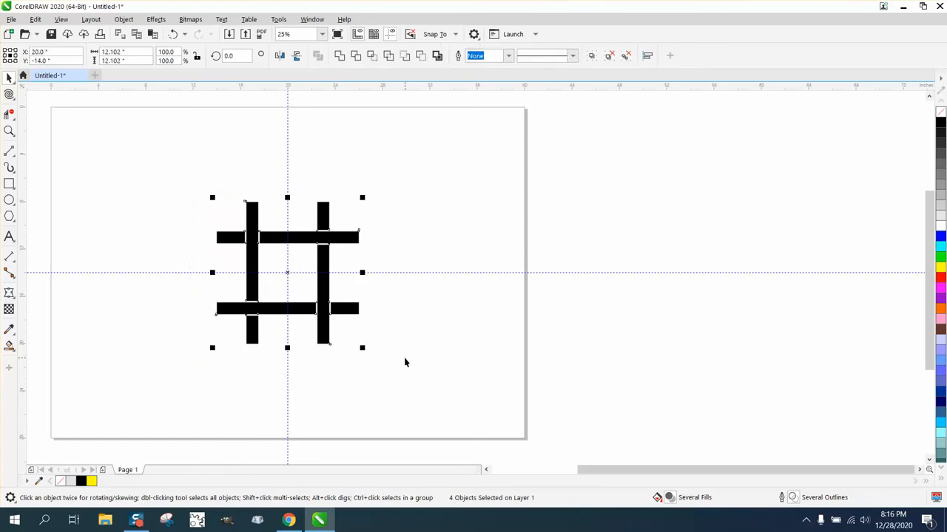
pyautogui.press('ctrl+g')
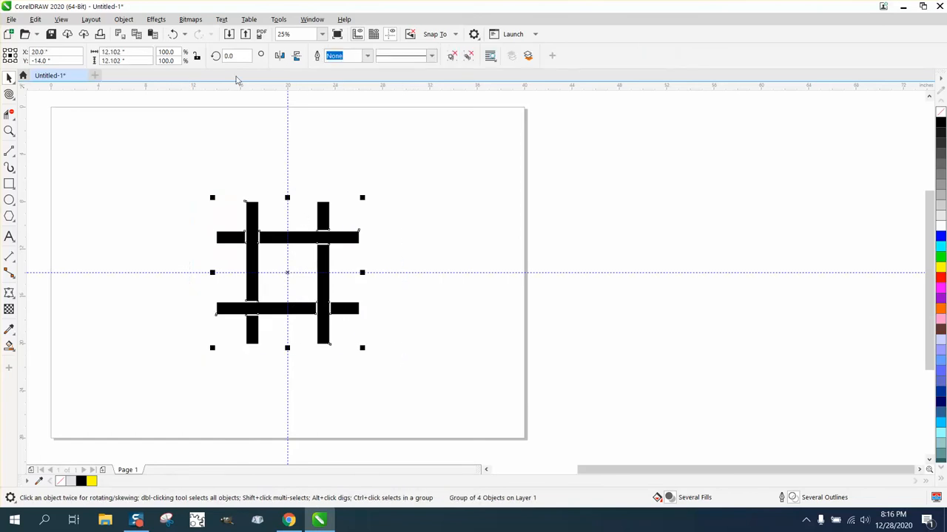
pyautogui.write('45')
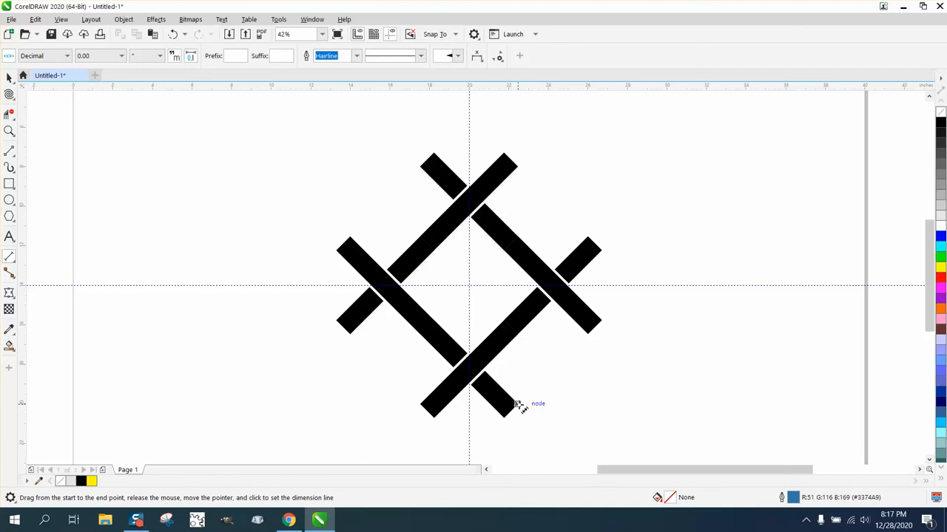
# Zoom in on the diamond link and measure its span with the Dimension tool
pyautogui.moveTo(518, 404); pyautogui.dragTo(518, 170)
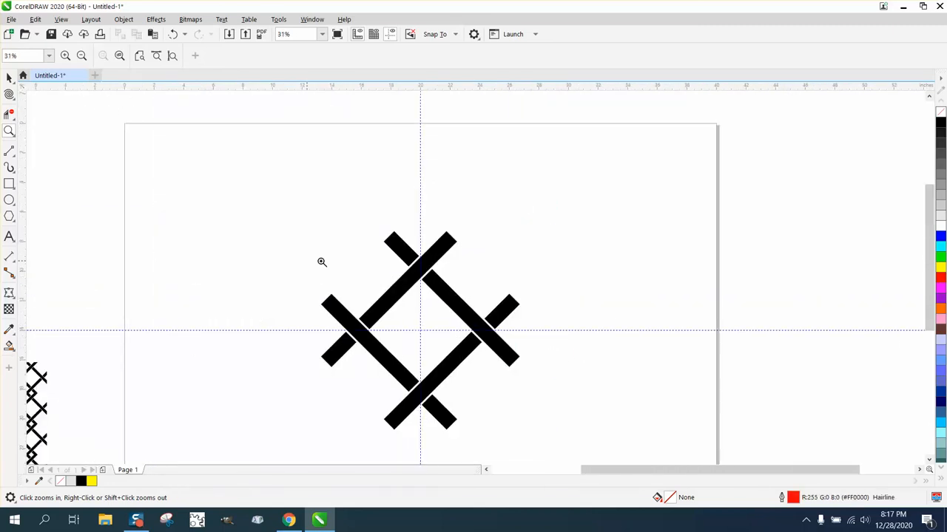
pyautogui.click(322, 263)
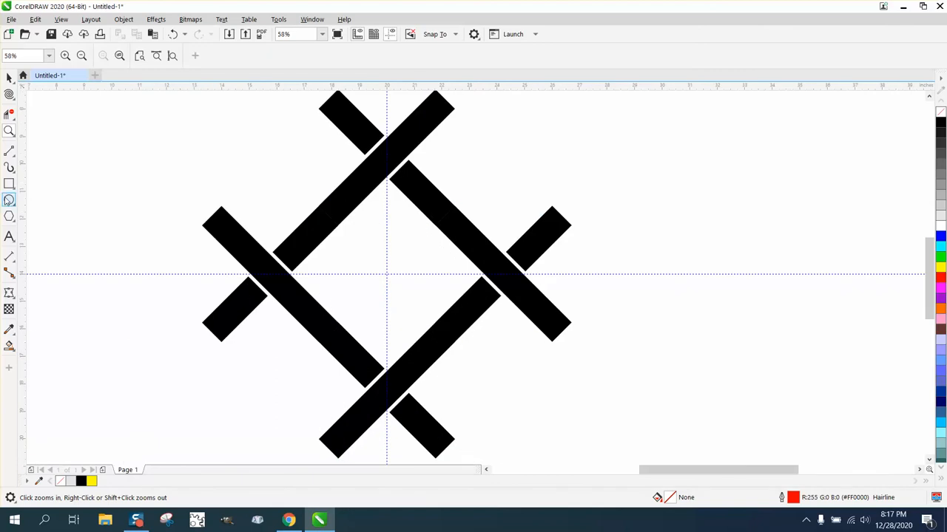
pyautogui.click(9, 258)
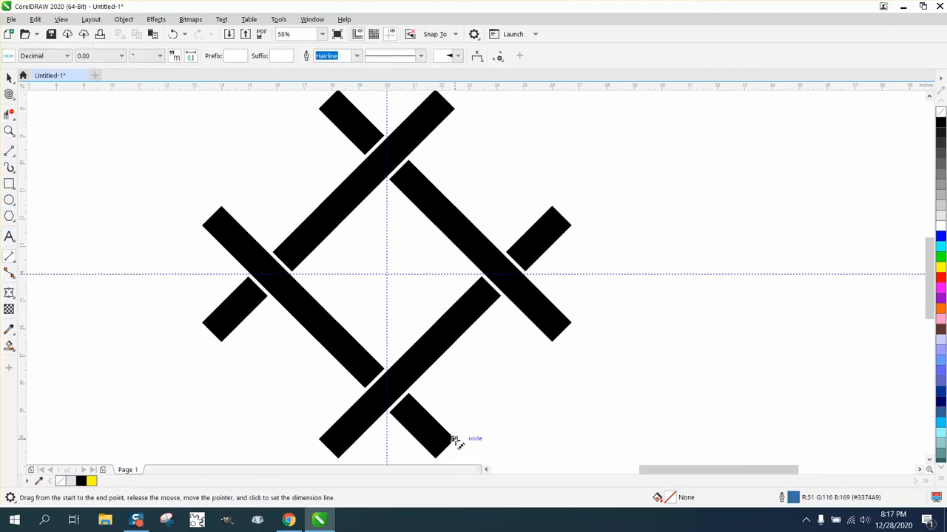
pyautogui.moveTo(455, 441); pyautogui.dragTo(455, 107)
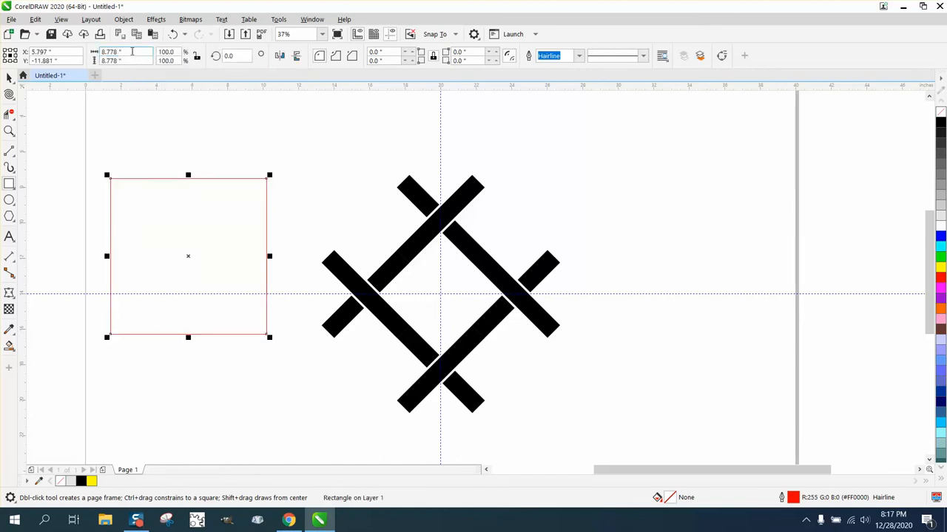
# Size the square to 12.01 inches and drag the diamond link to the right
pyautogui.write('12.01 "')
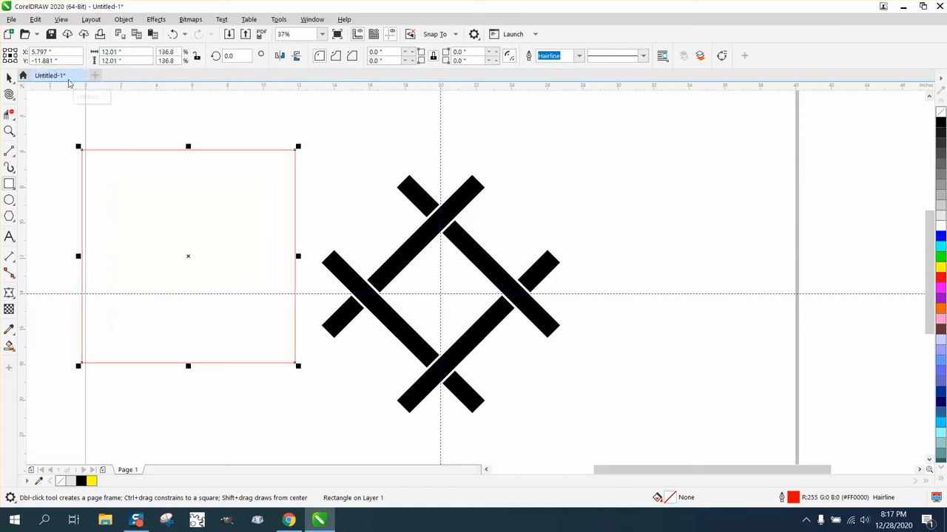
pyautogui.moveTo(188, 256); pyautogui.dragTo(440, 293)
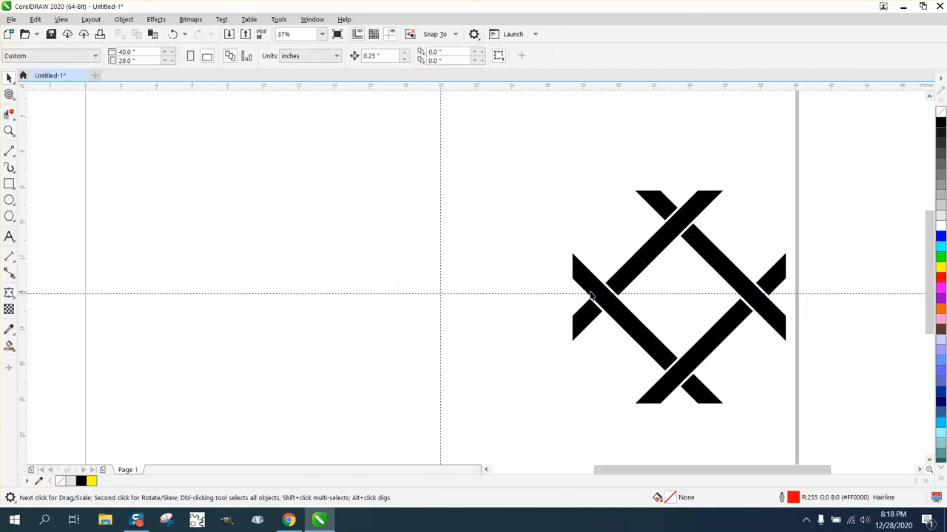
# Set the nudge distance to 12.0 inches for repeating the link into the grid
pyautogui.click(591, 296)
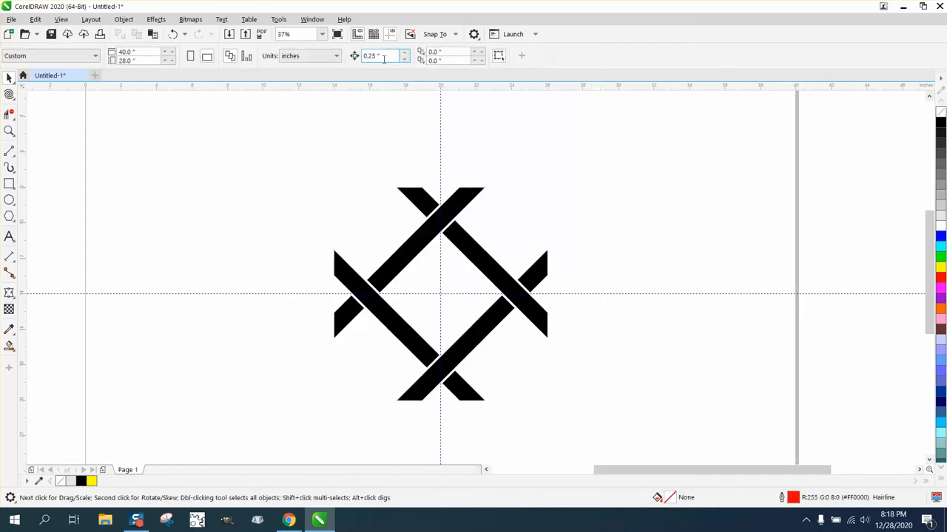
pyautogui.write('13')
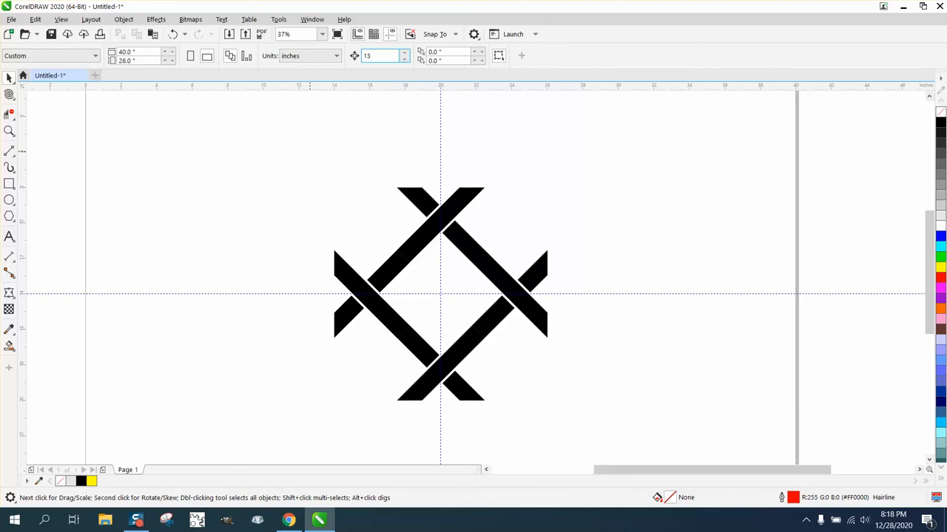
pyautogui.write('12.0')
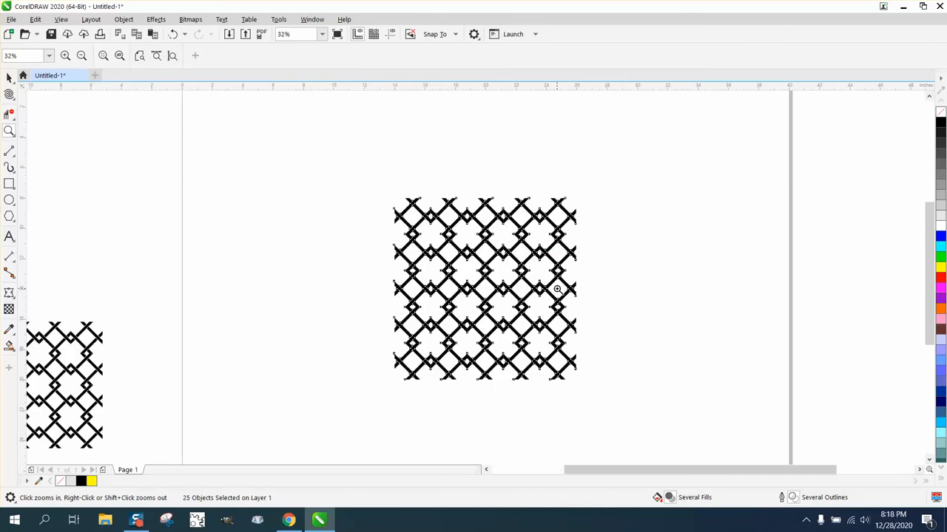
pyautogui.click(557, 289)
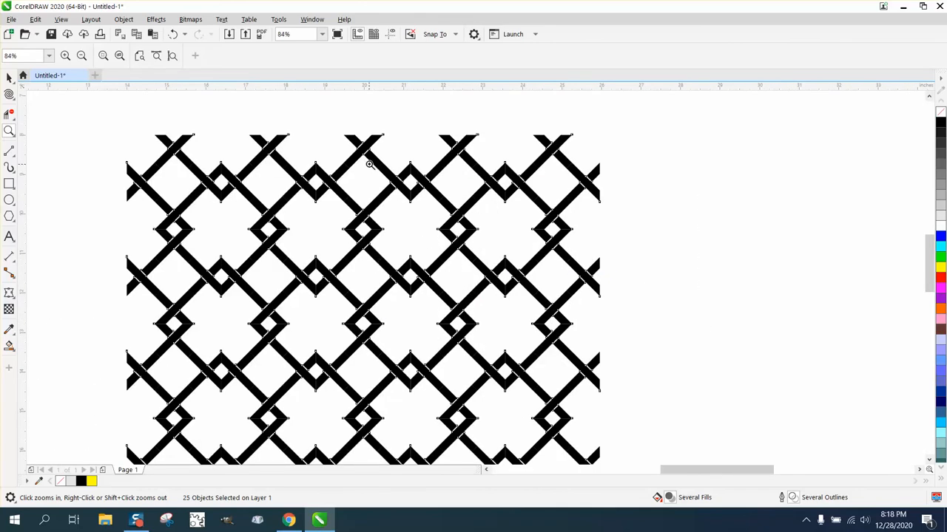
# Zoom in to inspect the over-and-under weave at the link junctions
pyautogui.click(369, 162)
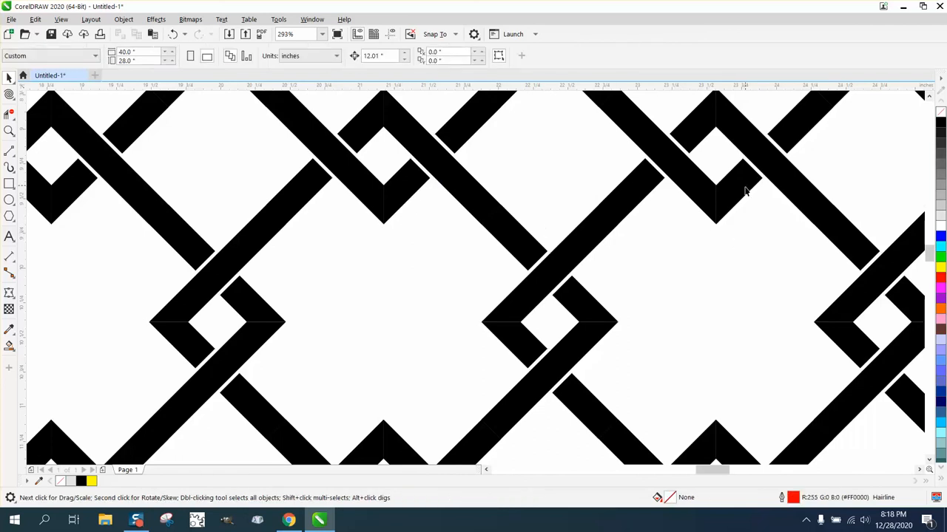
pyautogui.moveTo(702, 193)
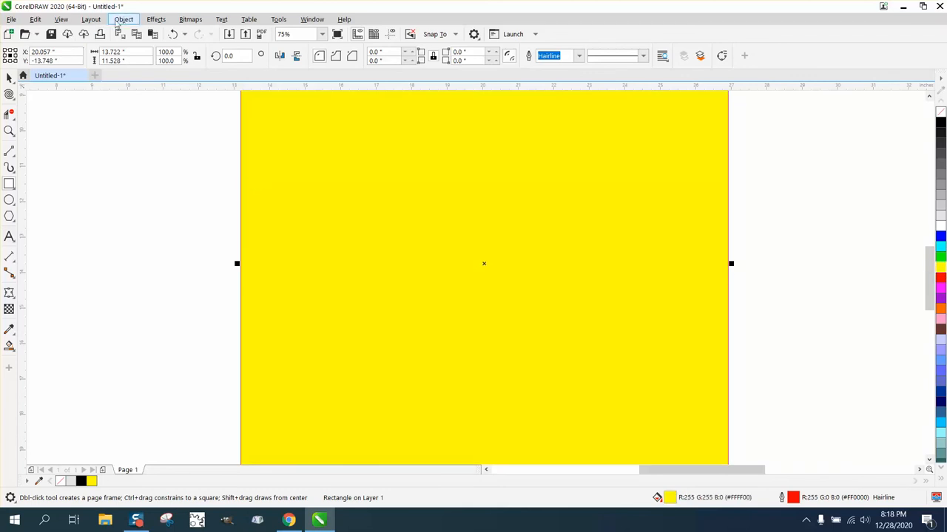
# Send the yellow rectangle to the back of the page and zoom out to the whole pattern
pyautogui.click(124, 19)
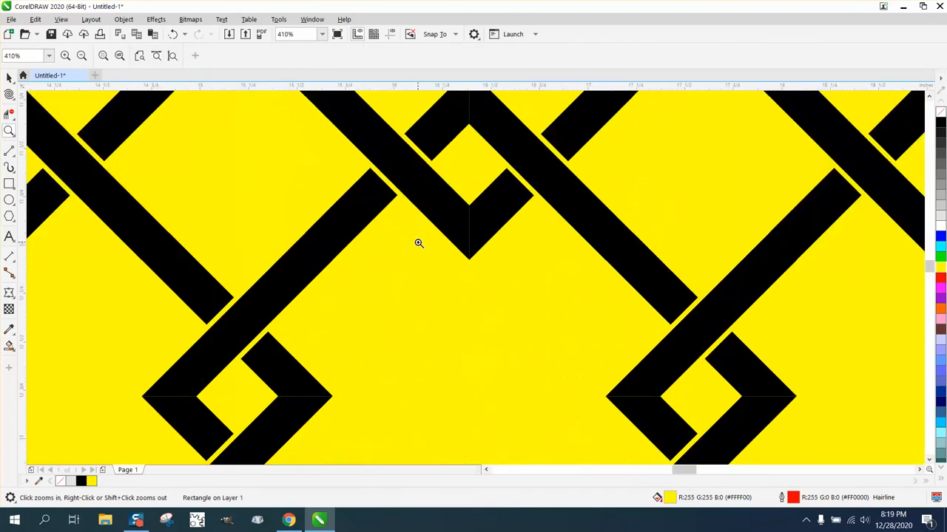
pyautogui.click(81, 57)
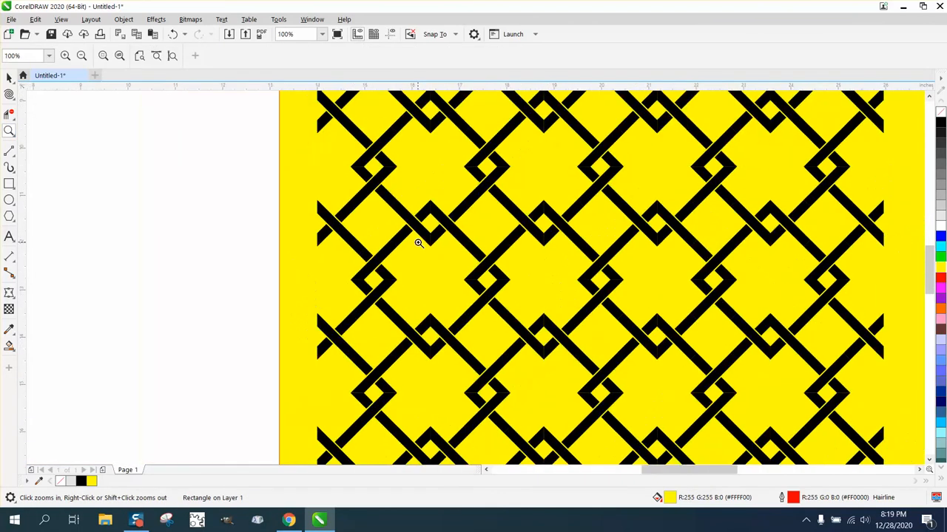